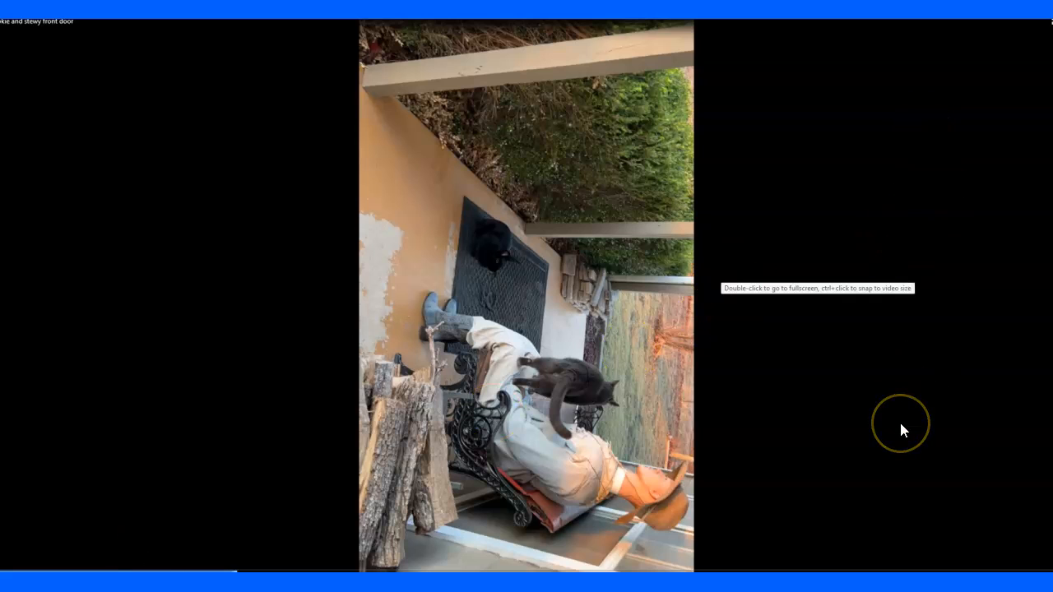
mouse_move(833, 171)
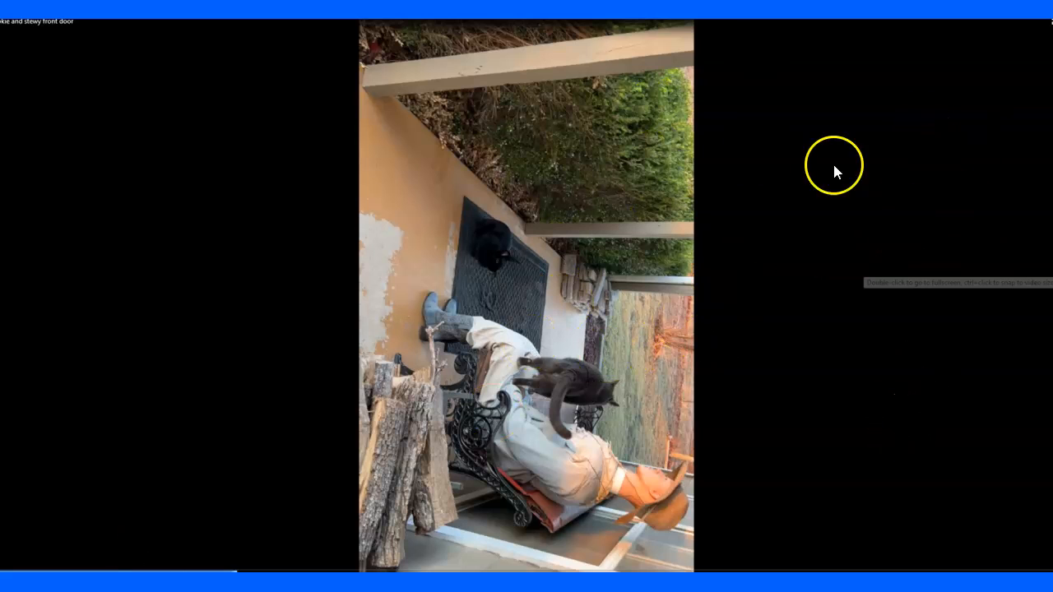
mouse_move(589, 461)
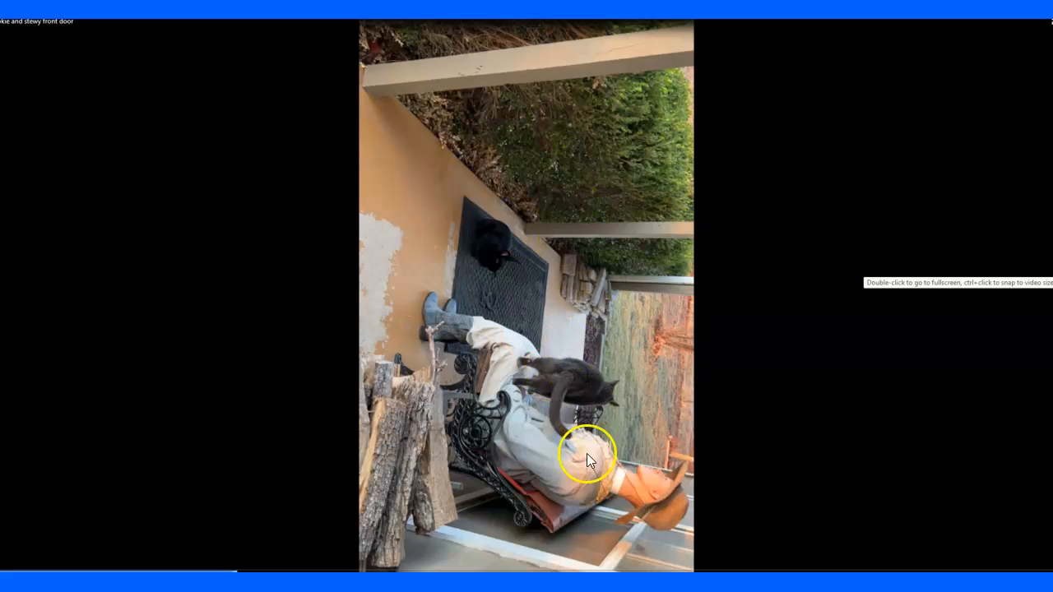
mouse_move(596, 321)
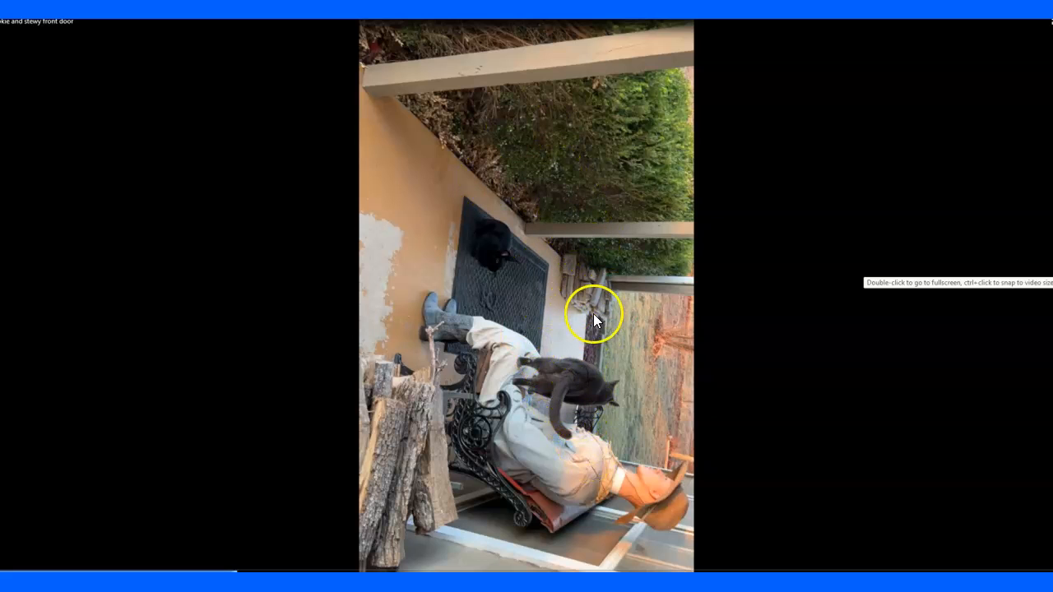
mouse_move(573, 381)
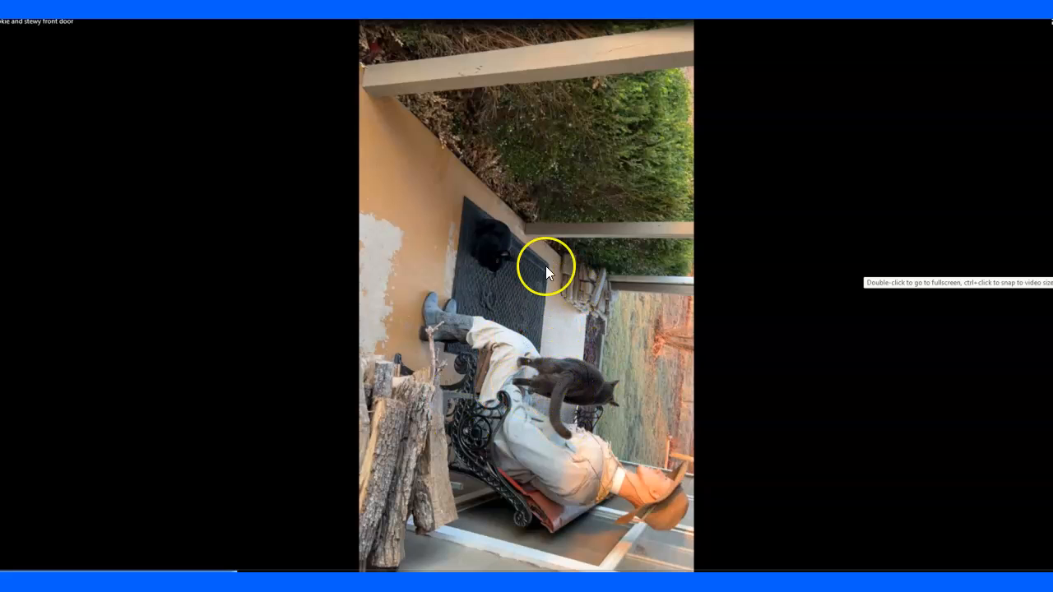
mouse_move(556, 442)
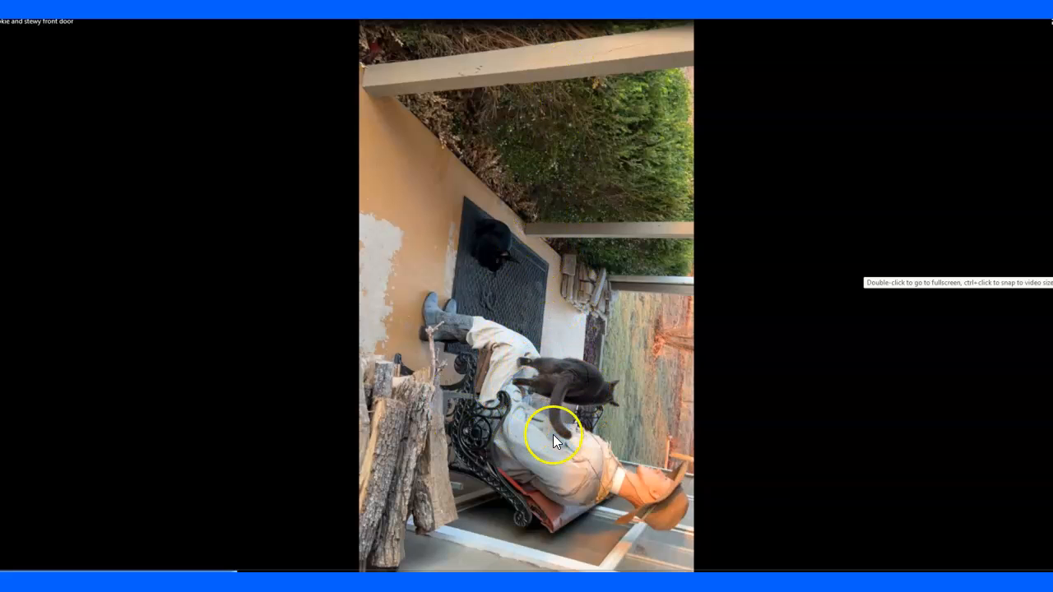
mouse_move(739, 452)
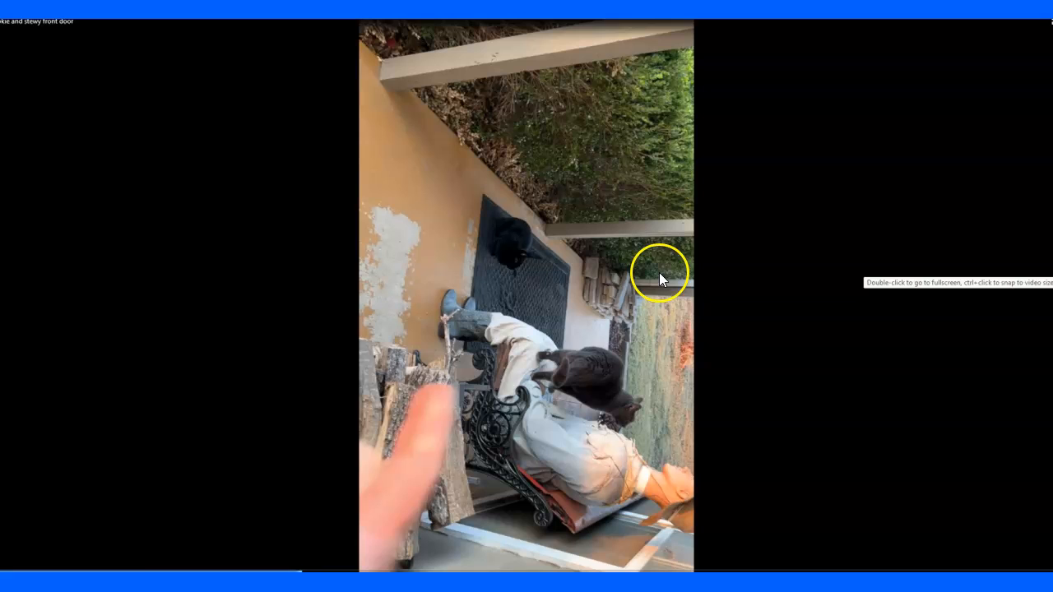
mouse_move(210, 337)
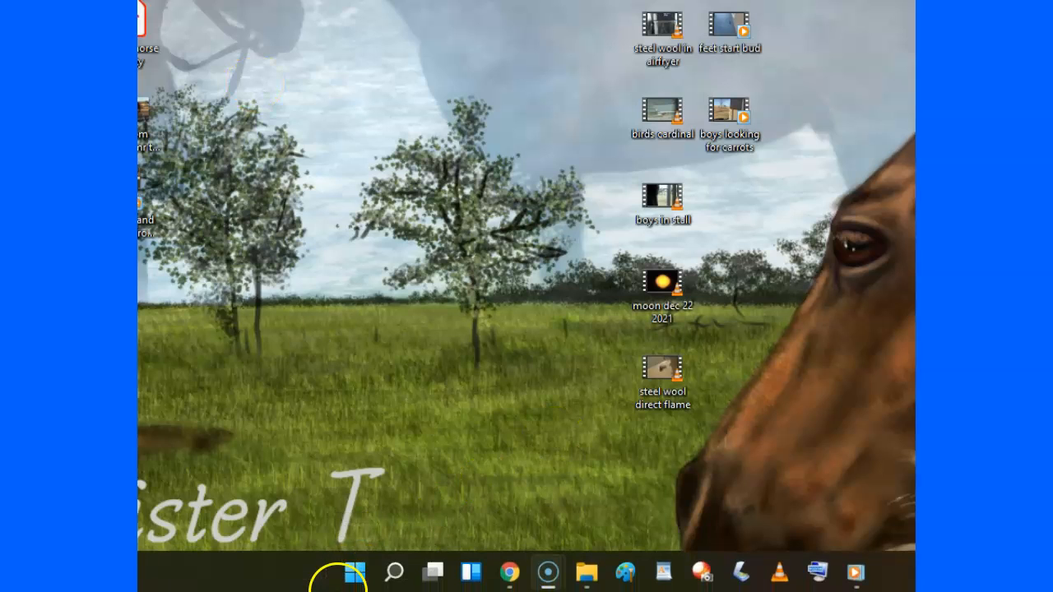
Search the Start menu for 'ed' to find and launch Video Editor
left_click(354, 573)
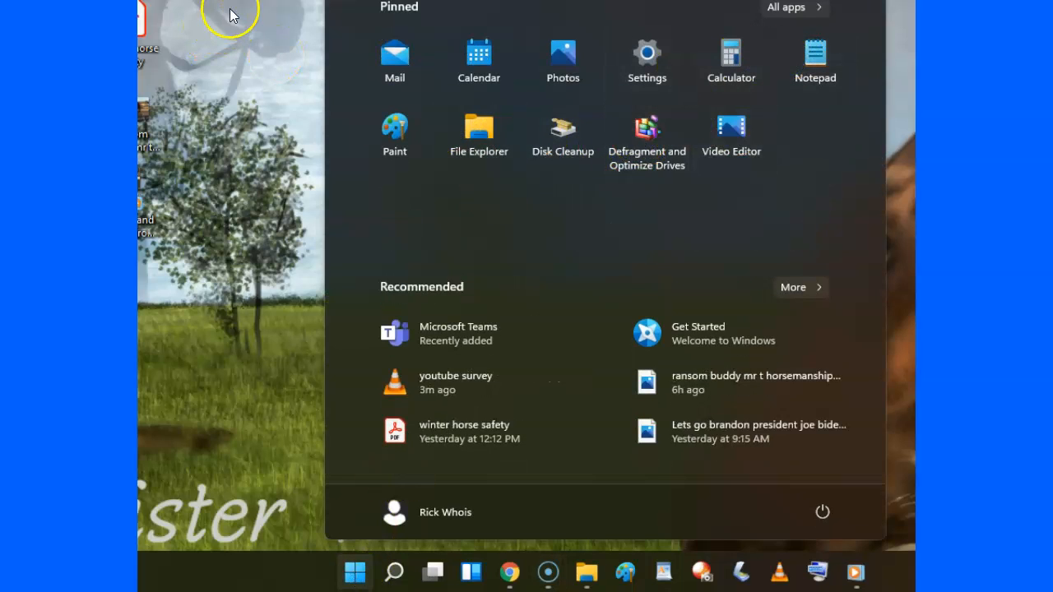
mouse_move(395, 65)
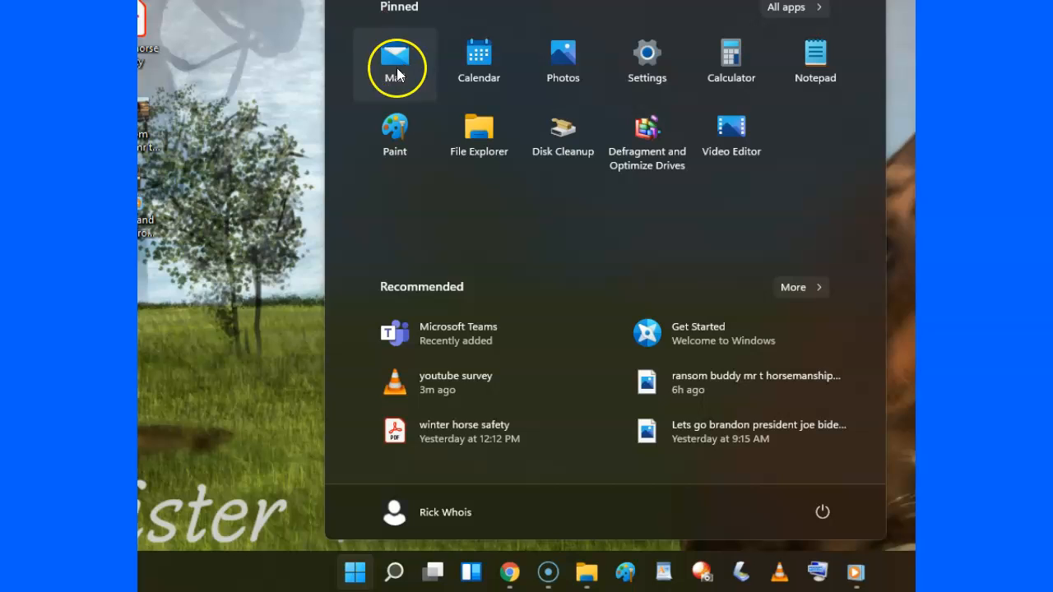
mouse_move(244, 10)
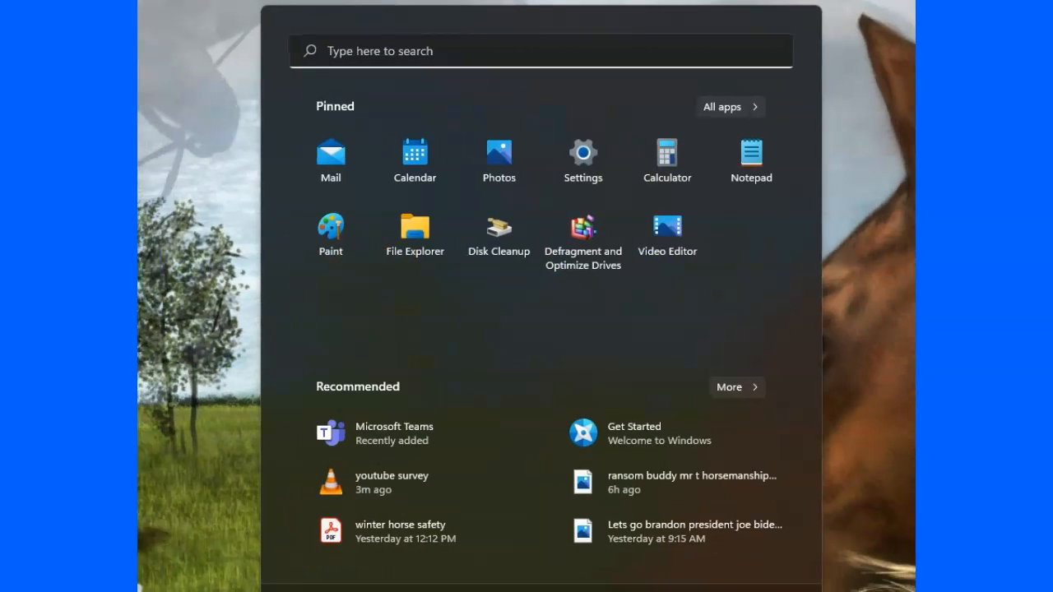
mouse_move(714, 353)
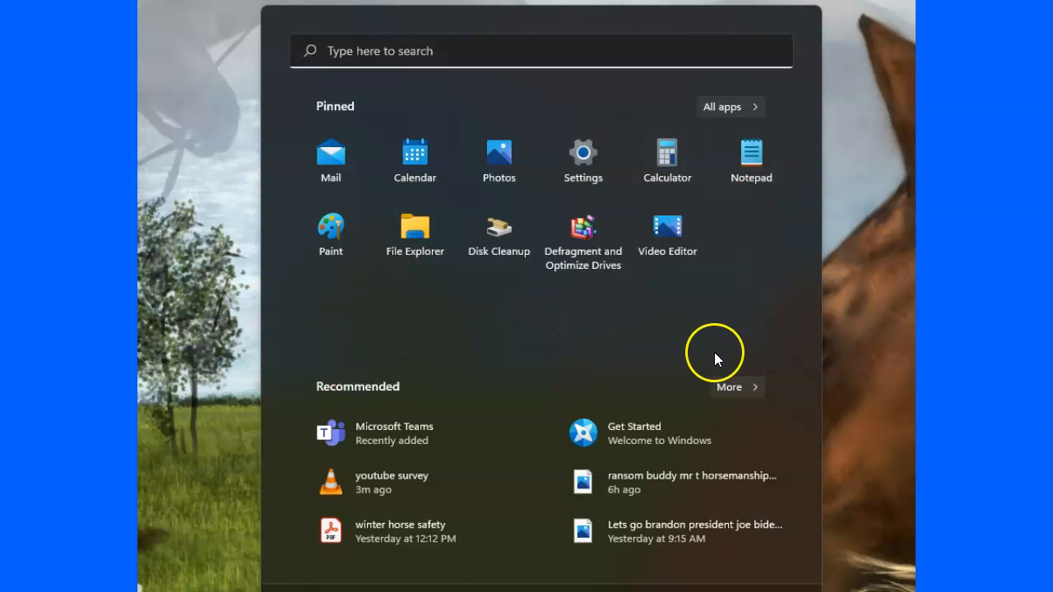
mouse_move(370, 51)
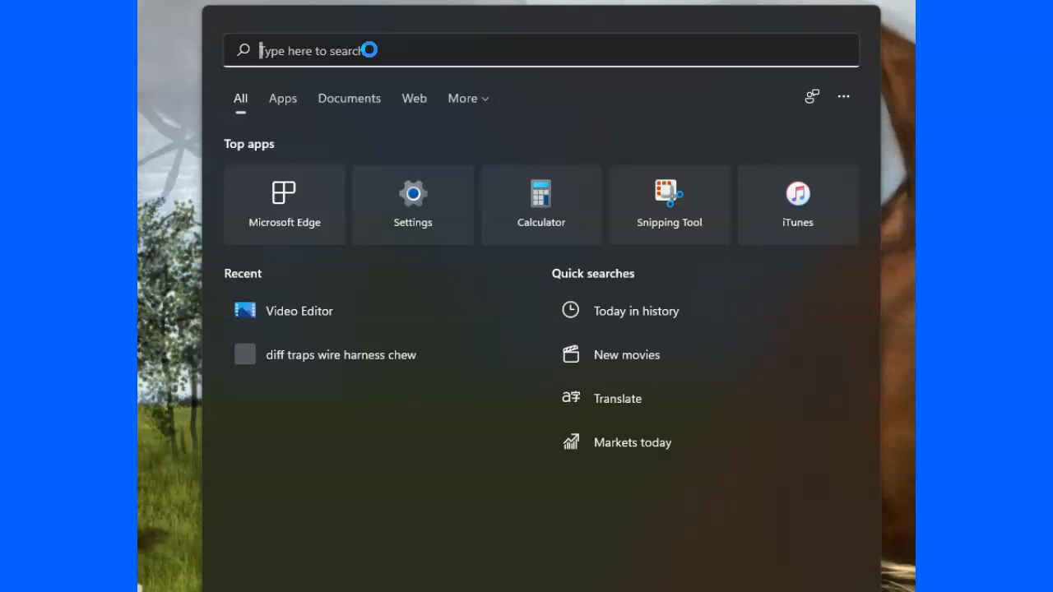
type("rf")
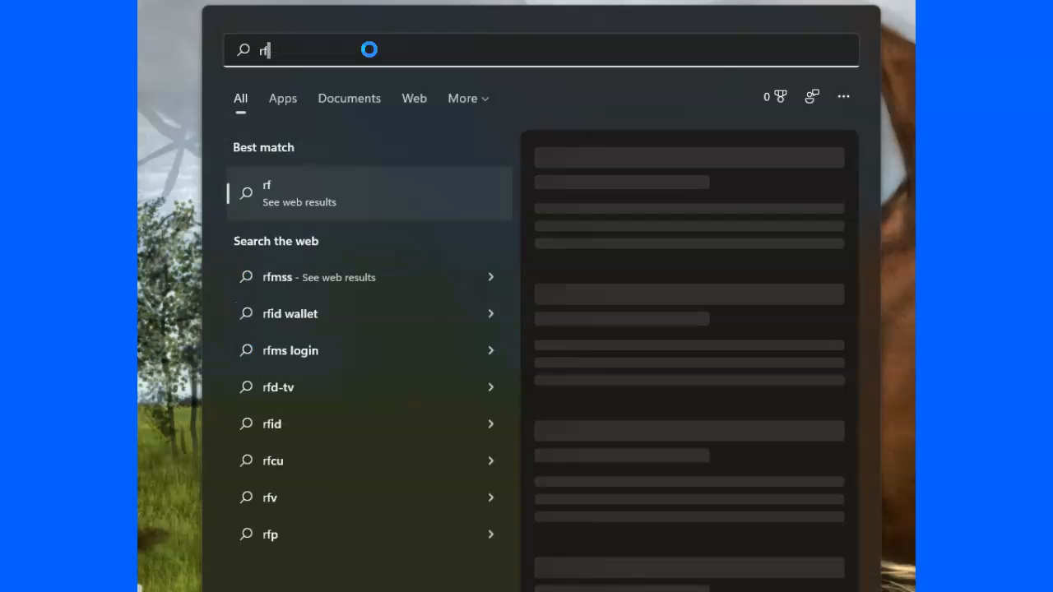
type("ed")
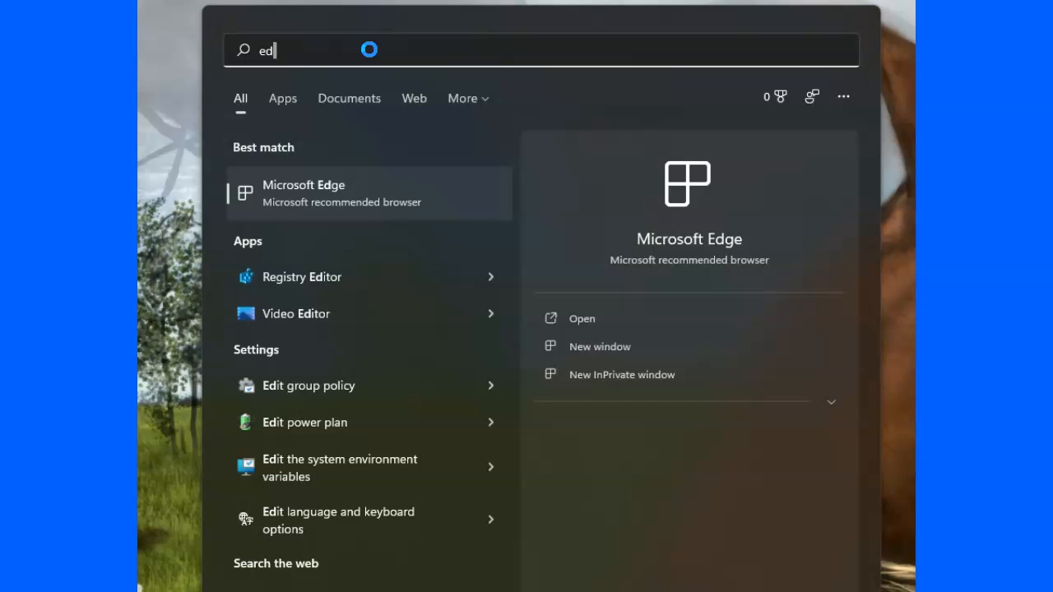
mouse_move(316, 317)
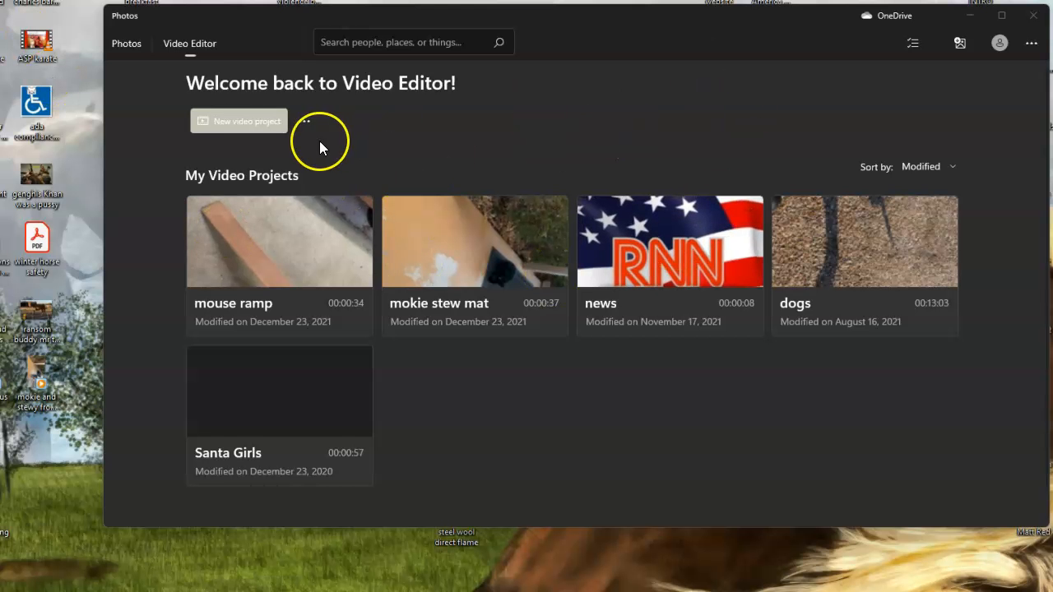
Create a new video project named 'new'
left_click(239, 122)
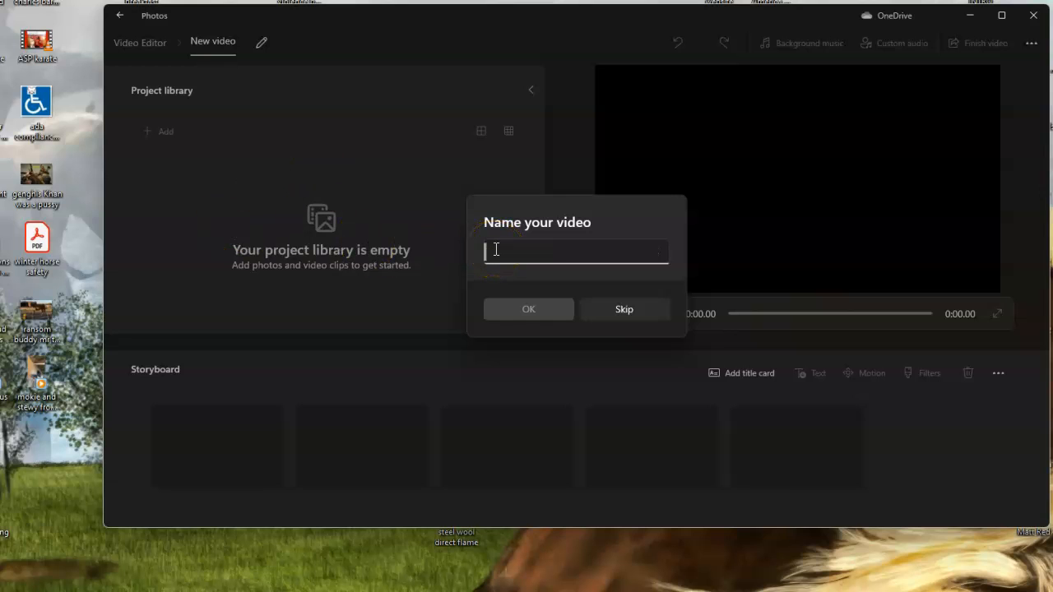
type("new")
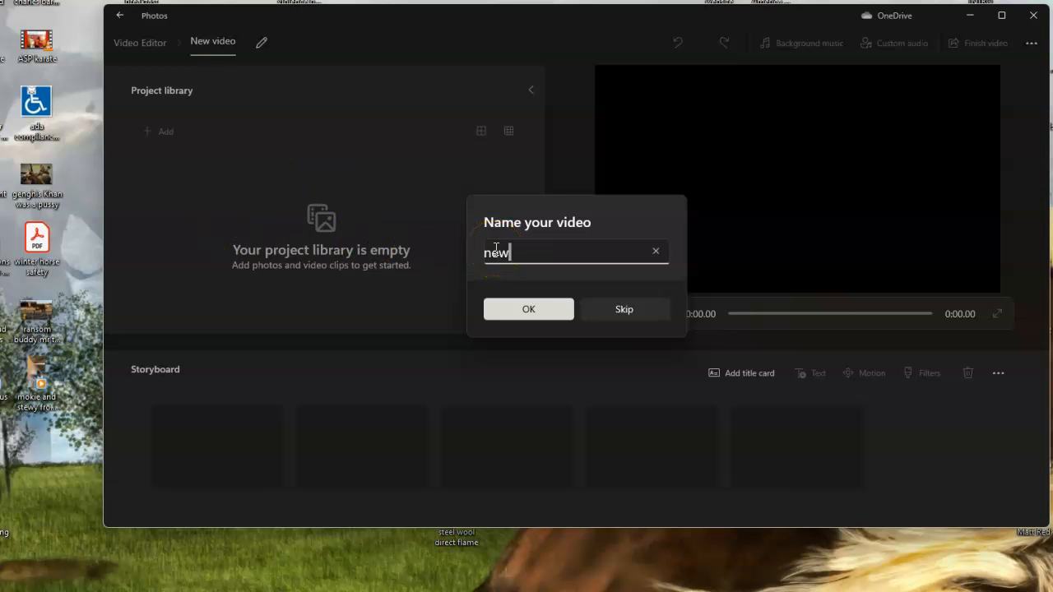
left_click(528, 309)
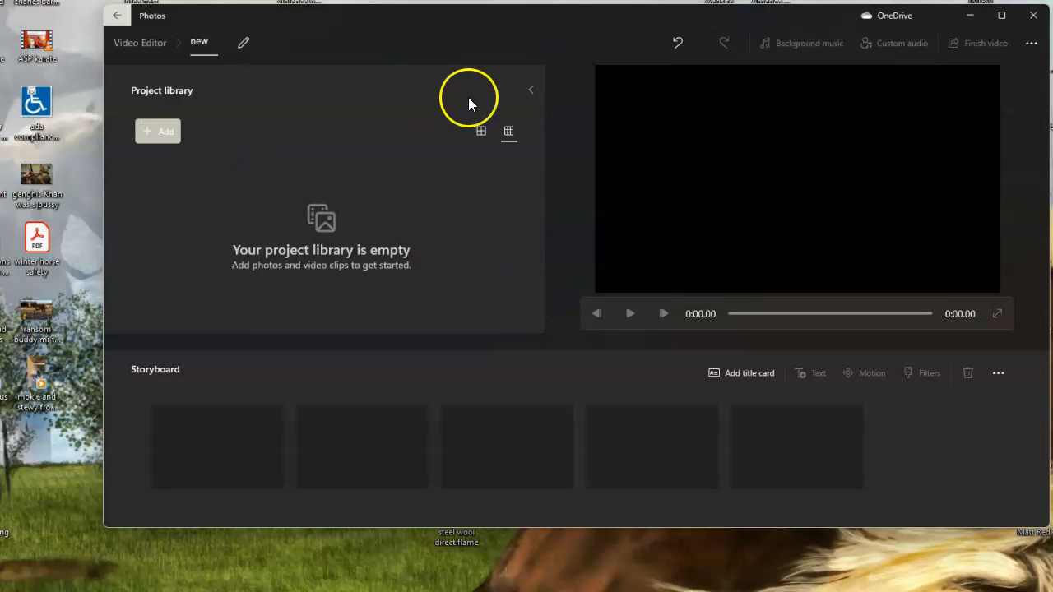
mouse_move(36, 382)
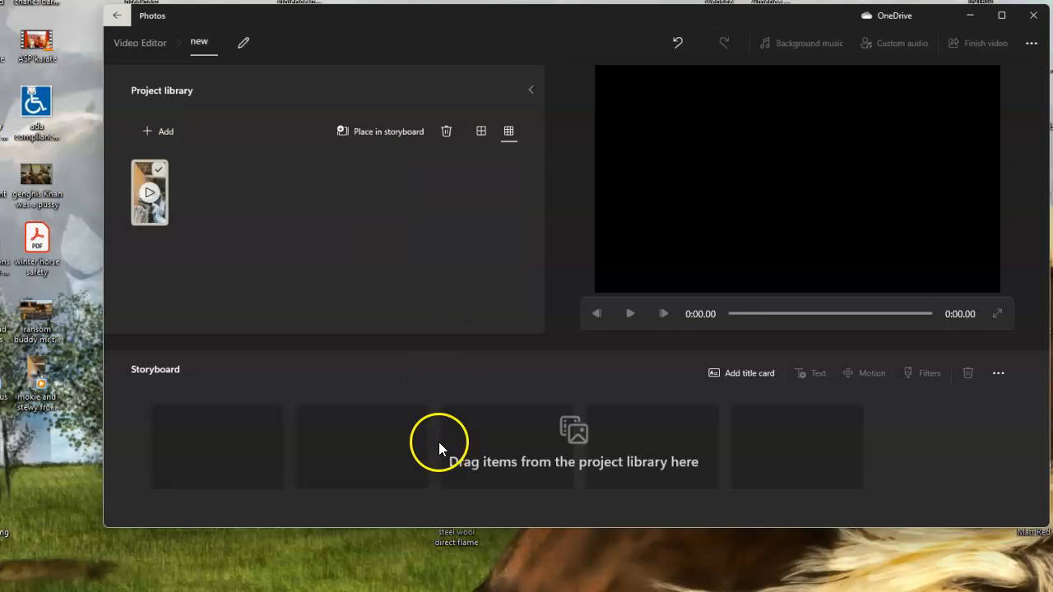
mouse_move(206, 222)
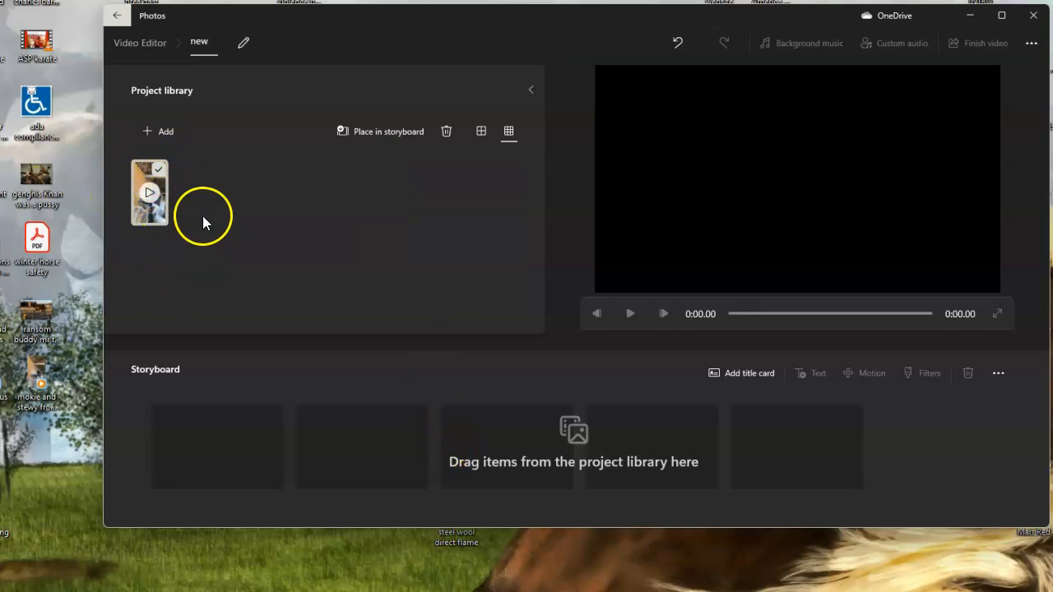
mouse_move(481, 112)
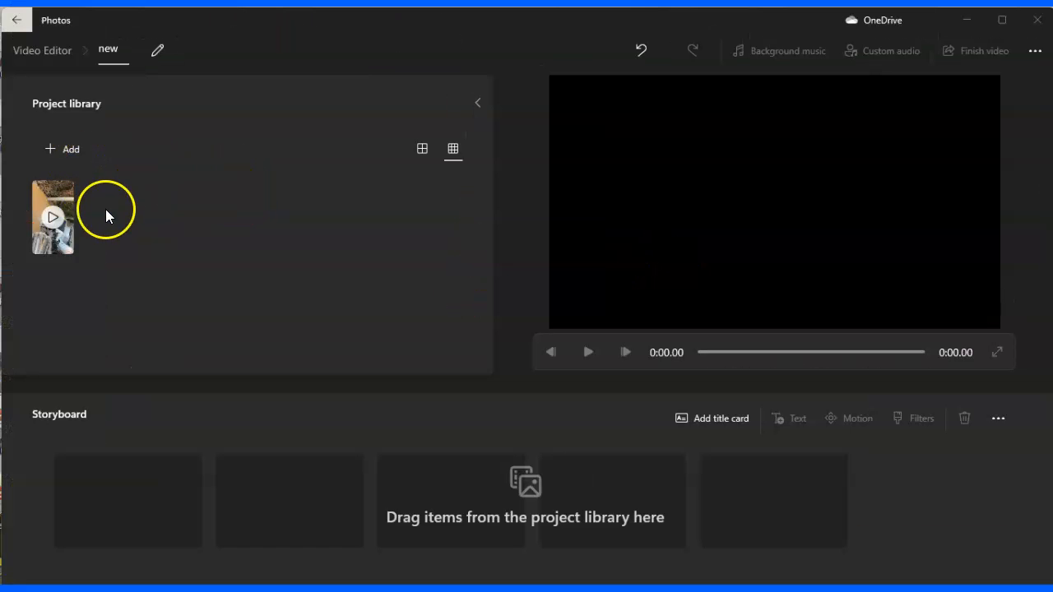
Place the imported 36.90 s phone clip in the storyboard and preview it
right_click(53, 217)
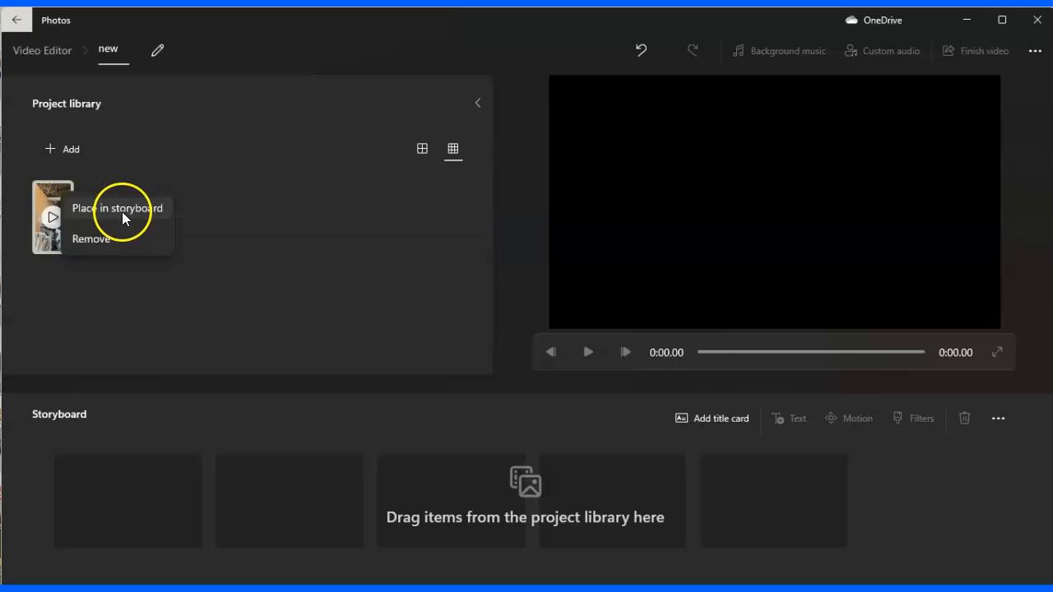
mouse_move(123, 214)
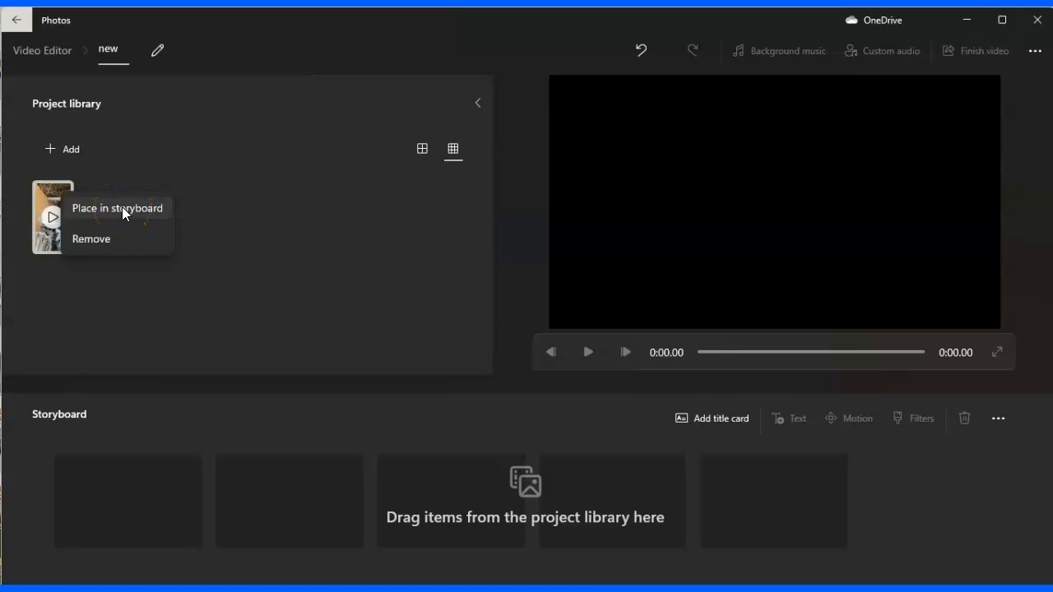
left_click(116, 207)
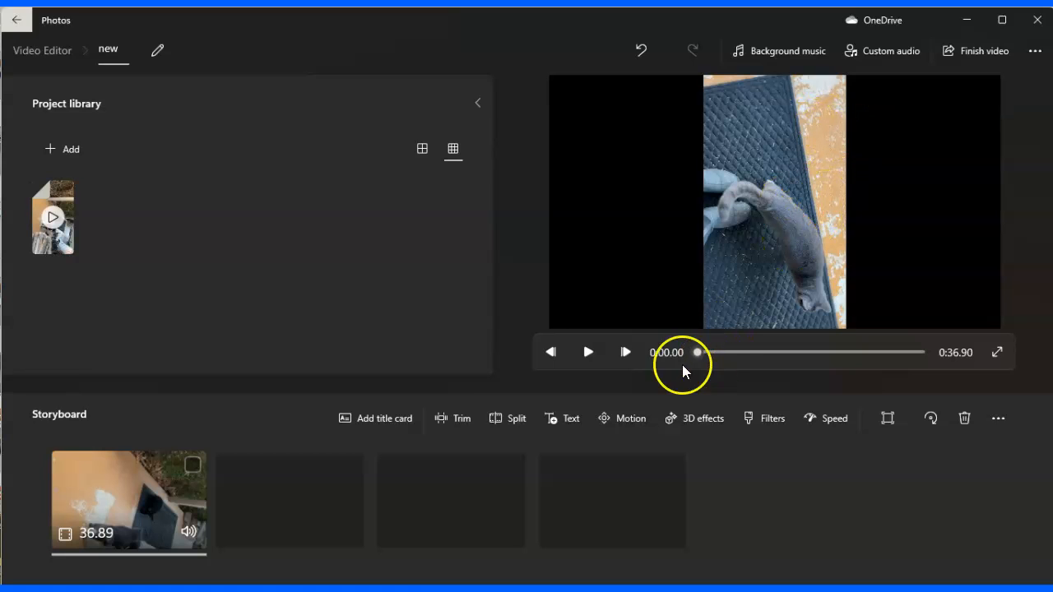
left_click(587, 352)
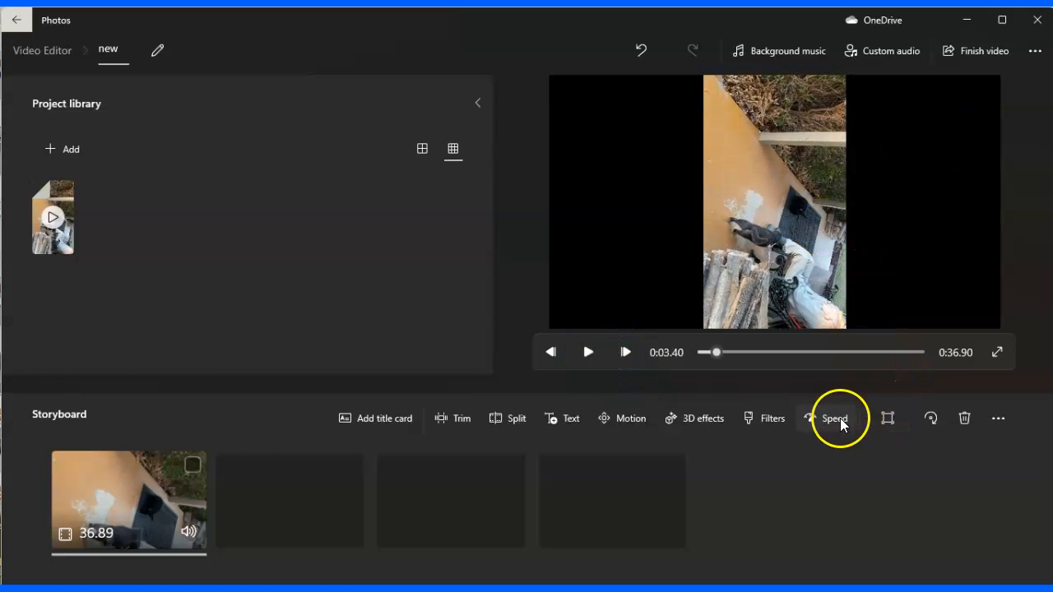
mouse_move(632, 418)
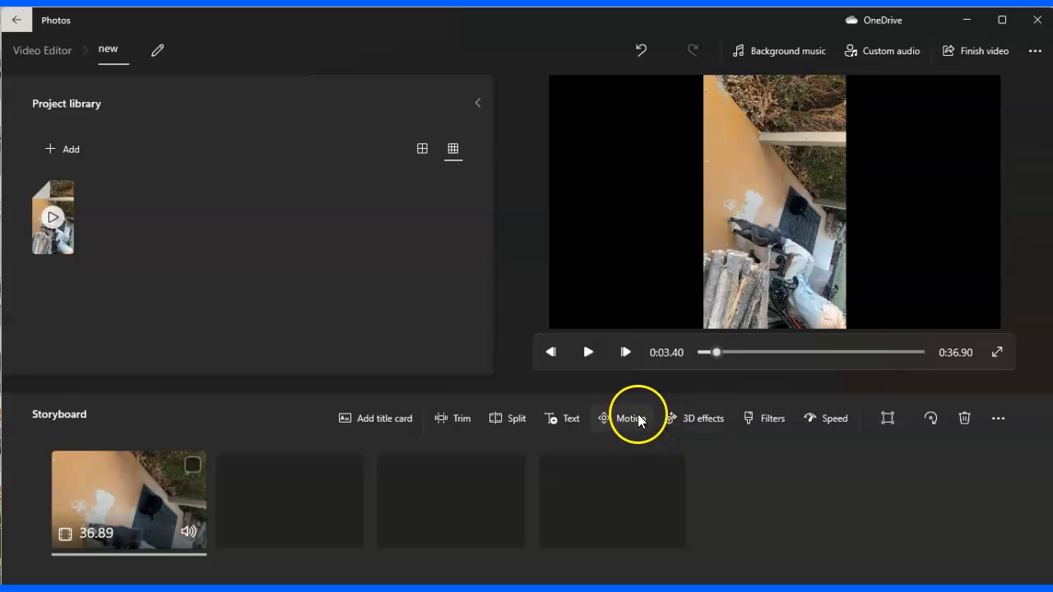
mouse_move(461, 418)
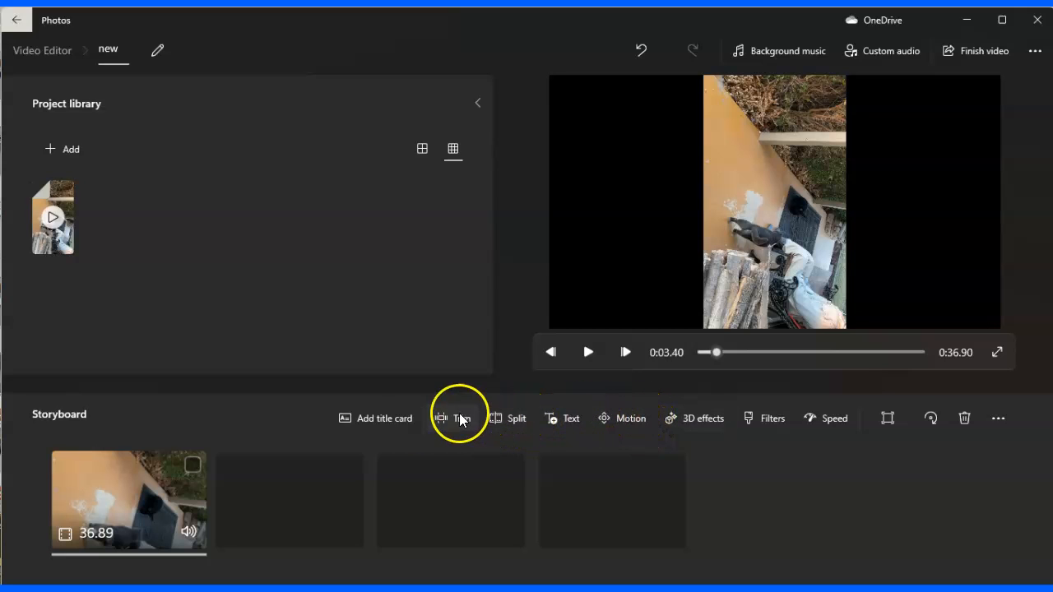
mouse_move(932, 418)
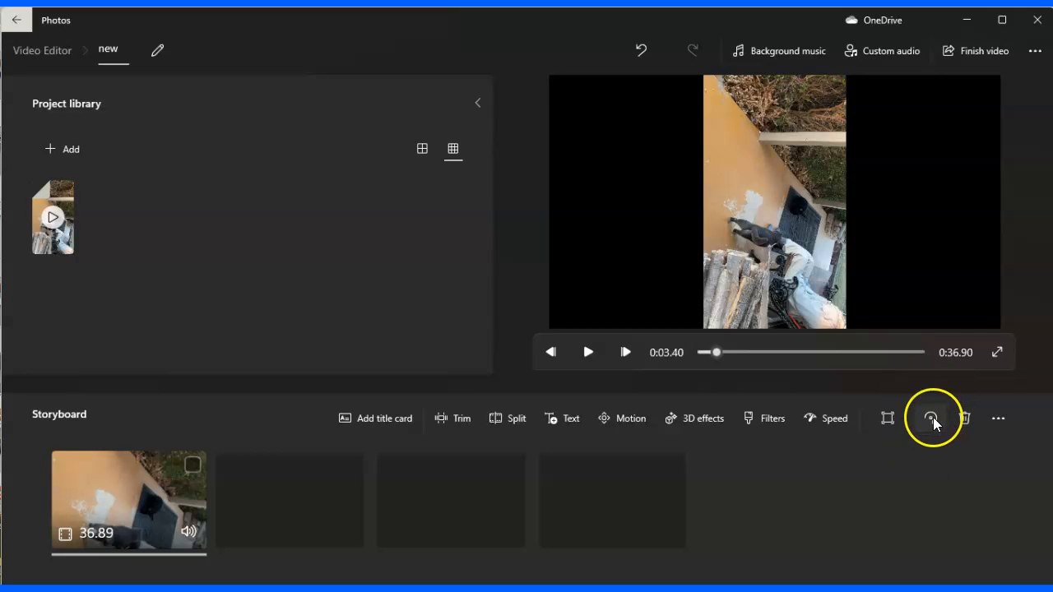
Rotate the clip three quarter turns until the porch scene previews upright in landscape
left_click(931, 418)
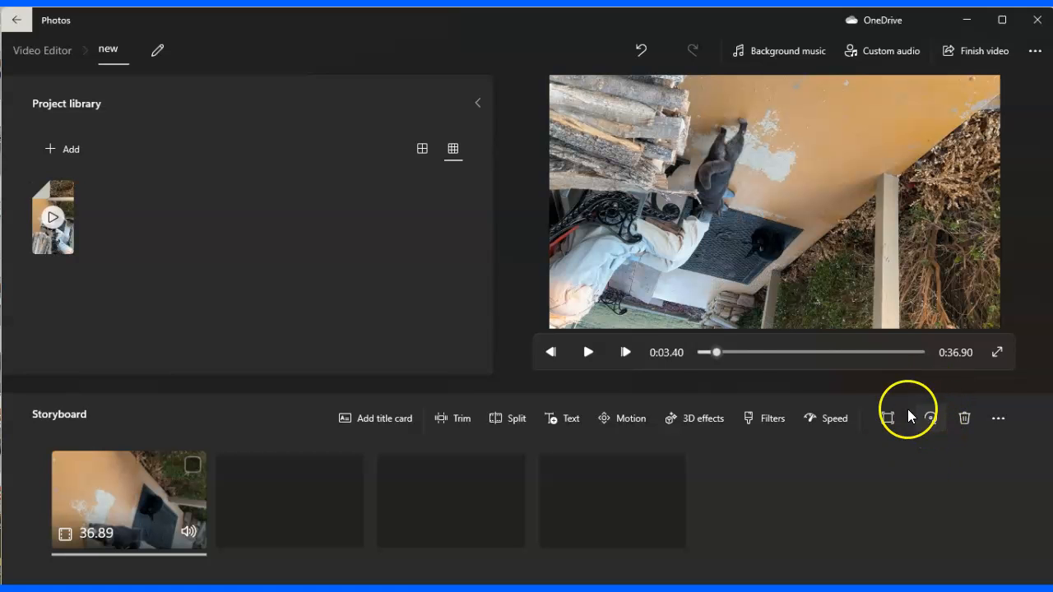
left_click(587, 352)
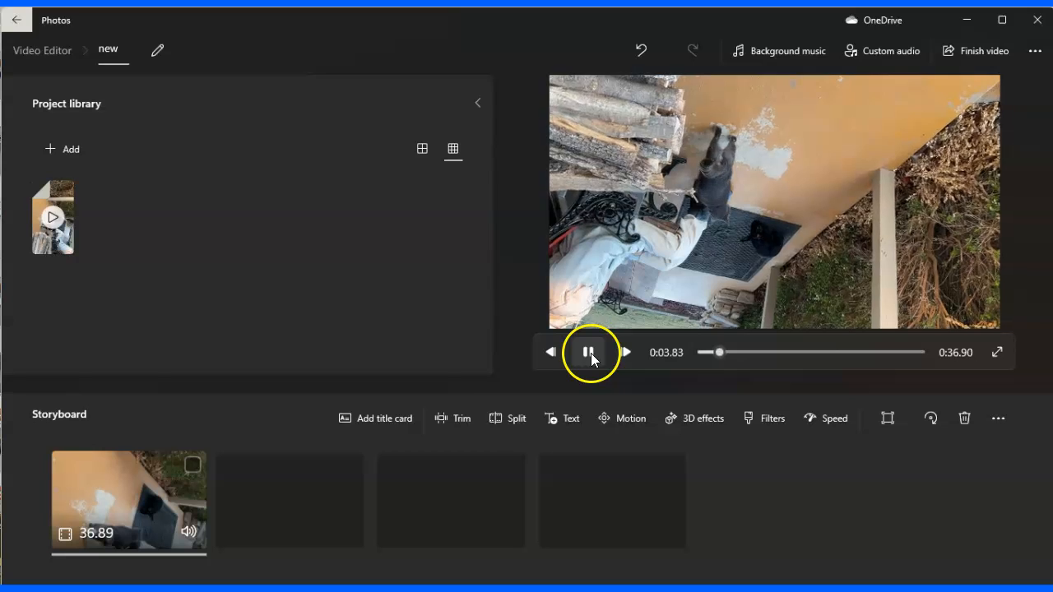
left_click(589, 353)
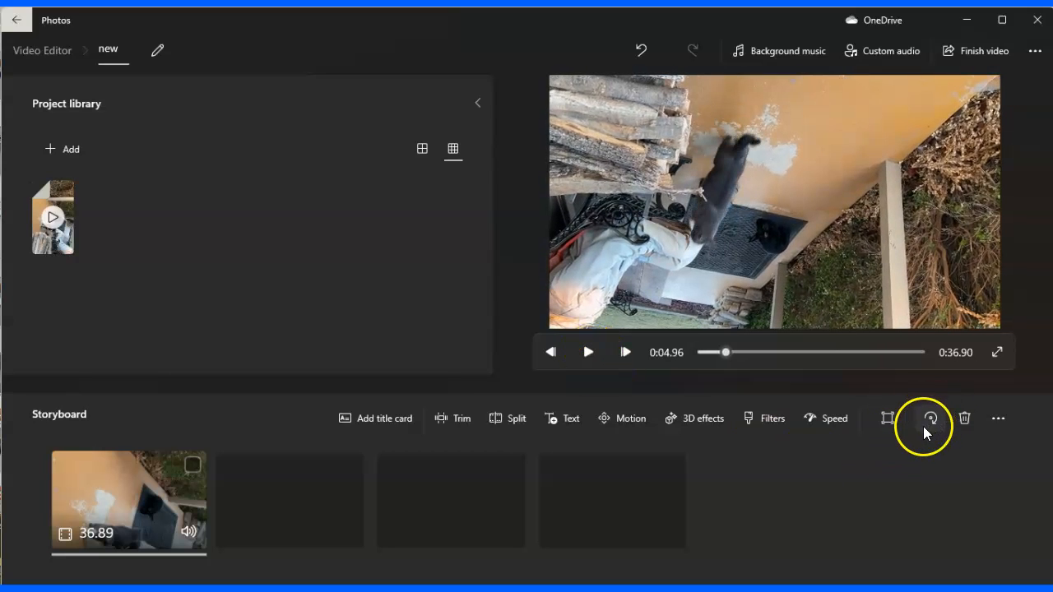
left_click(932, 418)
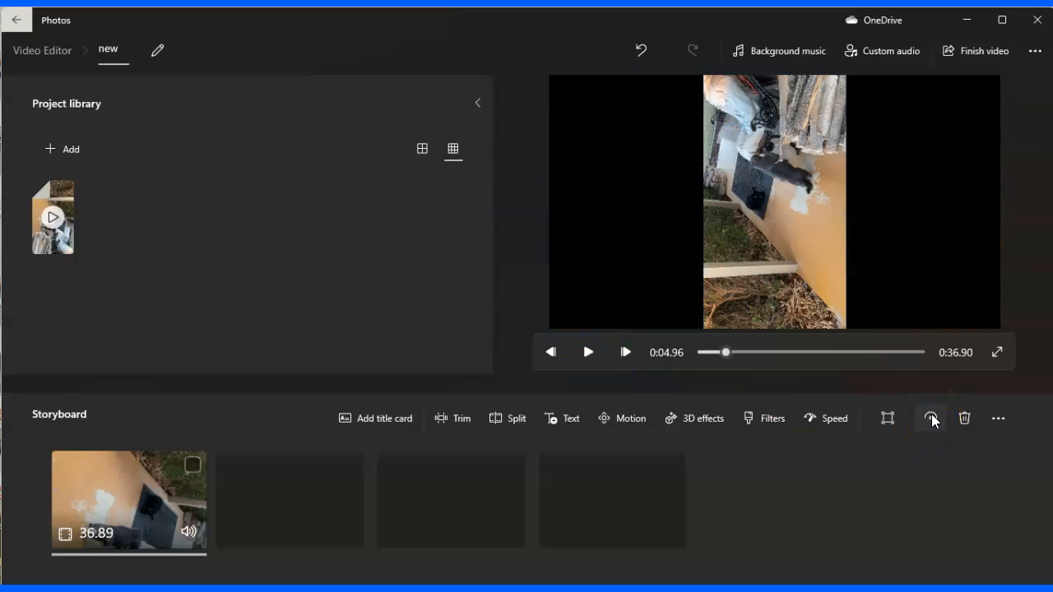
left_click(931, 418)
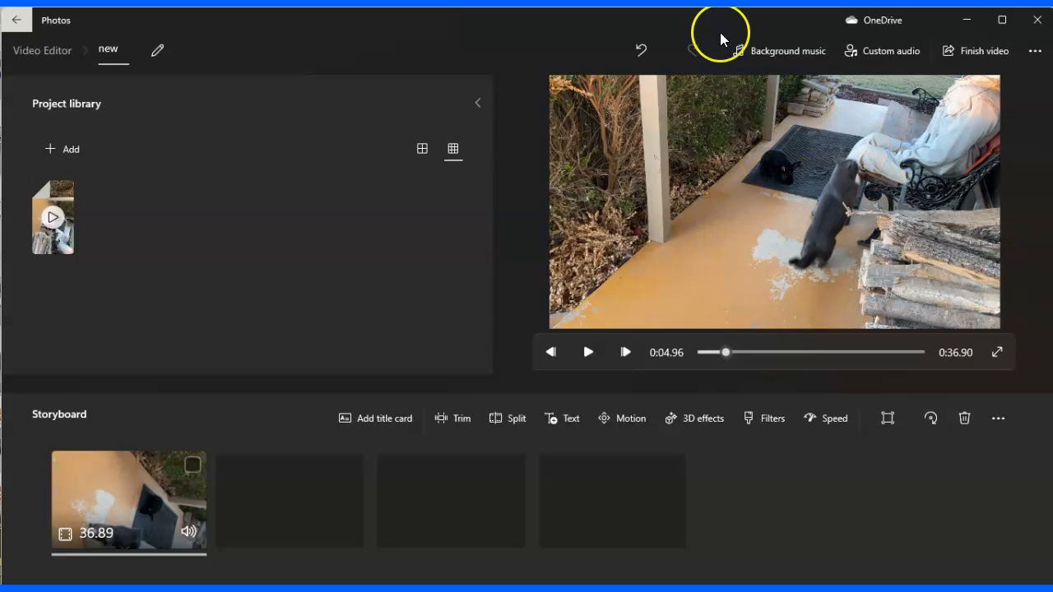
left_click(587, 352)
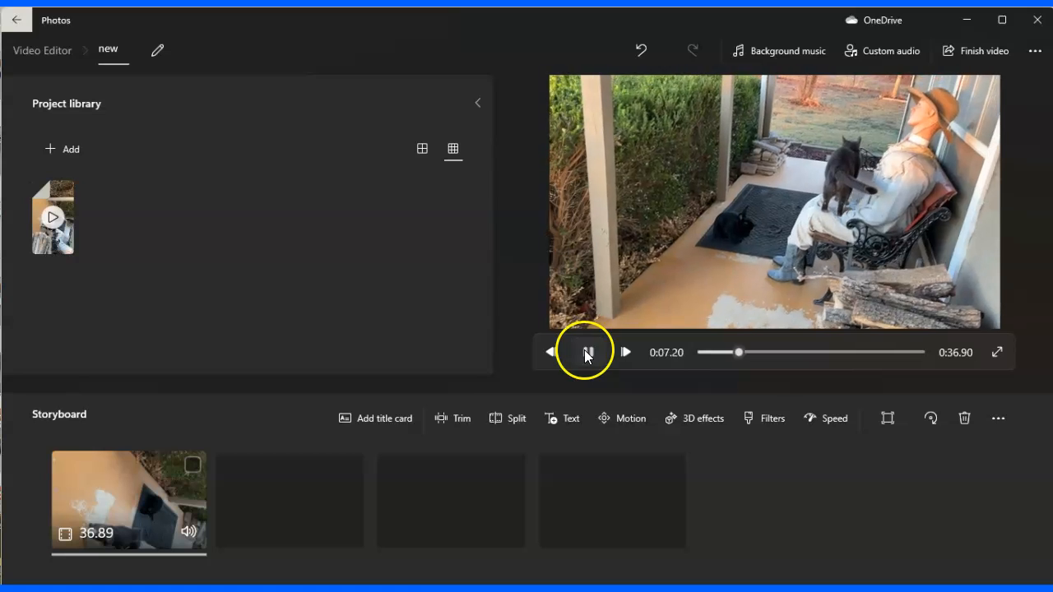
left_click(587, 353)
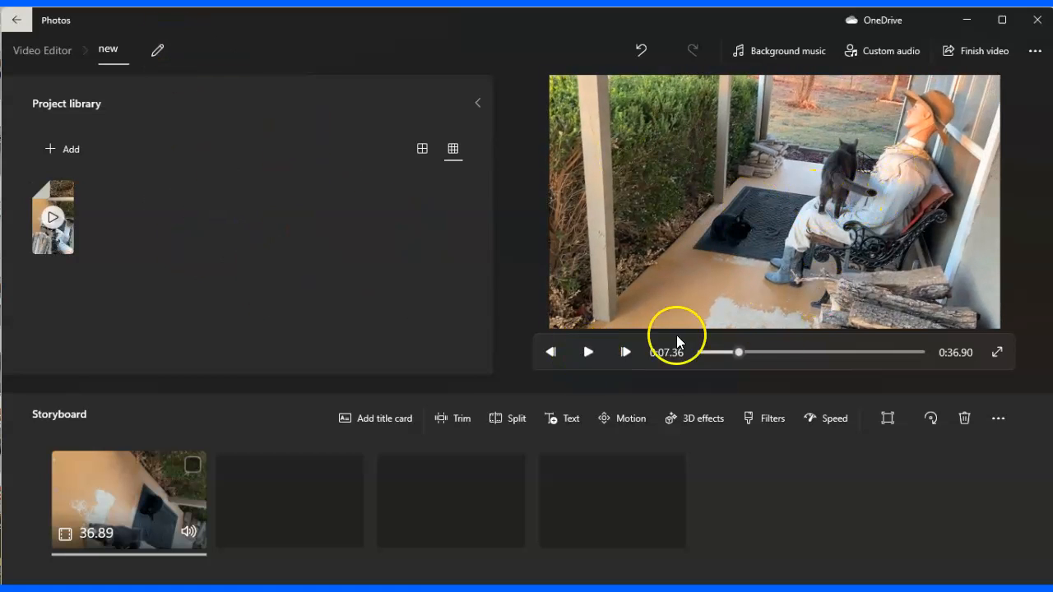
mouse_move(856, 230)
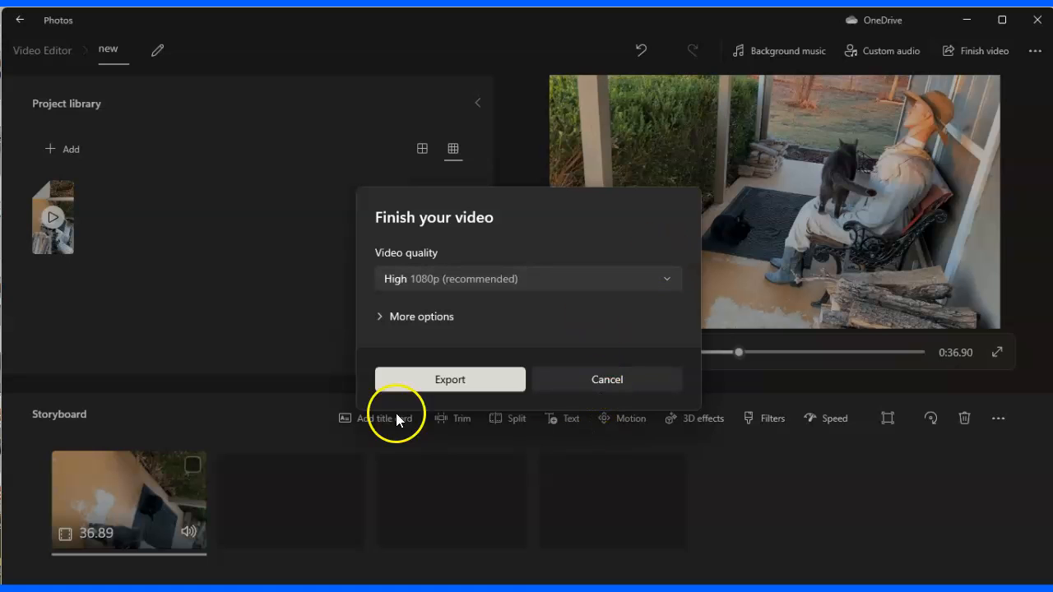
Export at High 1080p to the Desktop as new.mp4
left_click(607, 379)
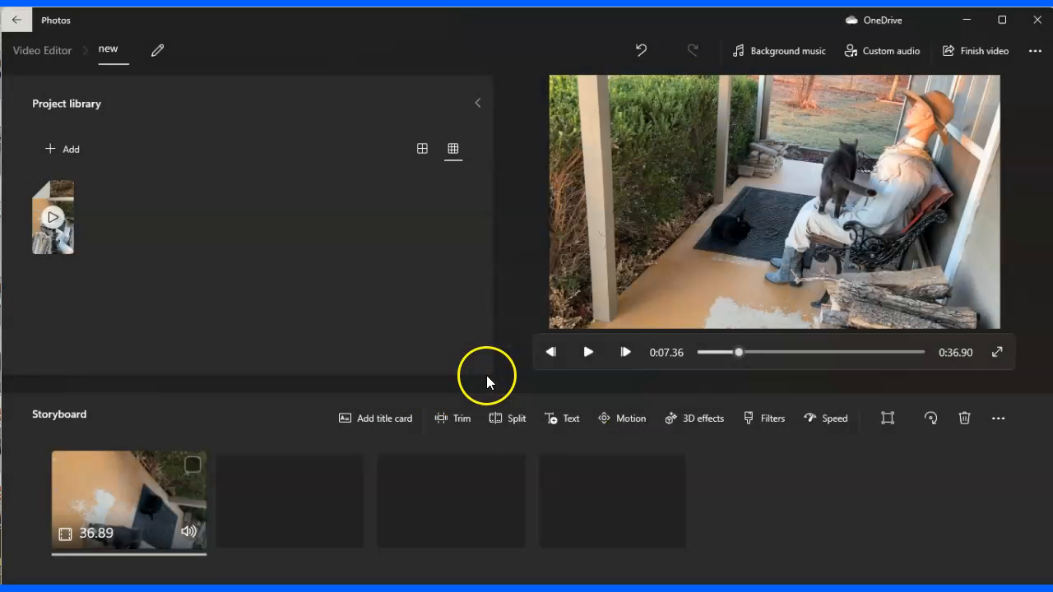
left_click(984, 49)
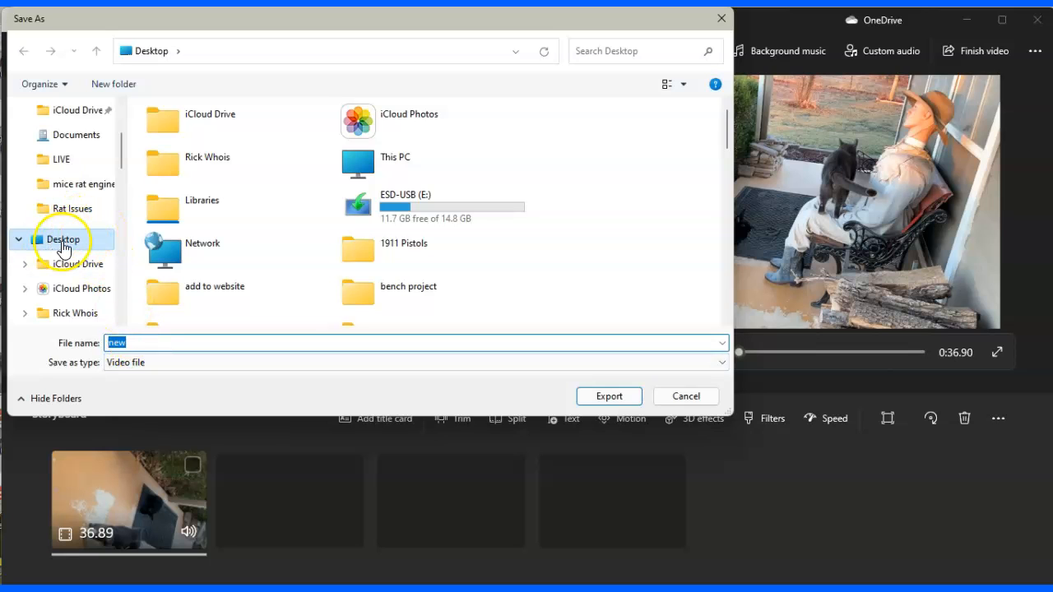
mouse_move(612, 378)
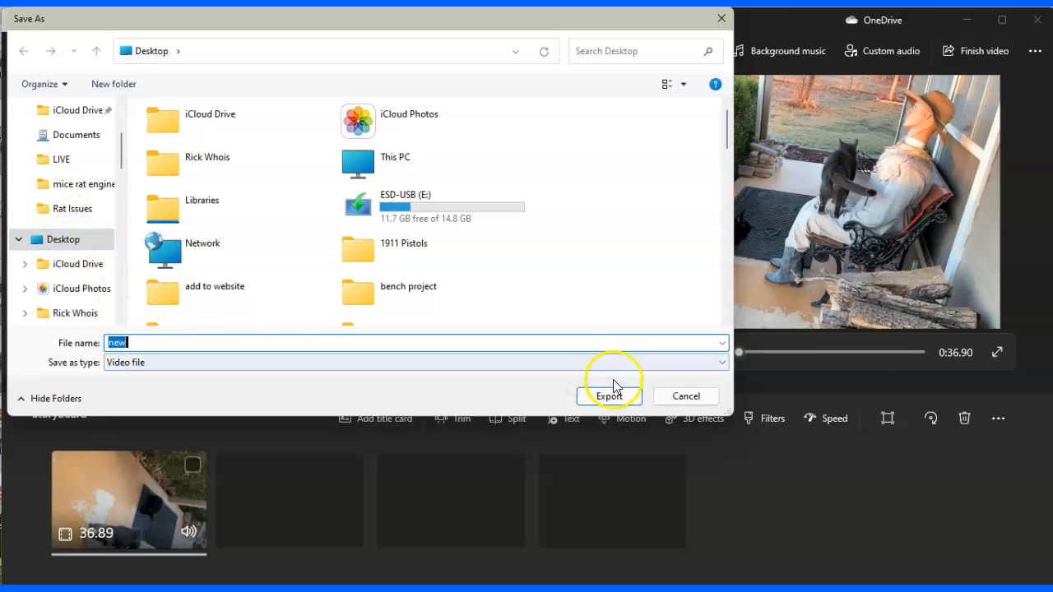
left_click(609, 395)
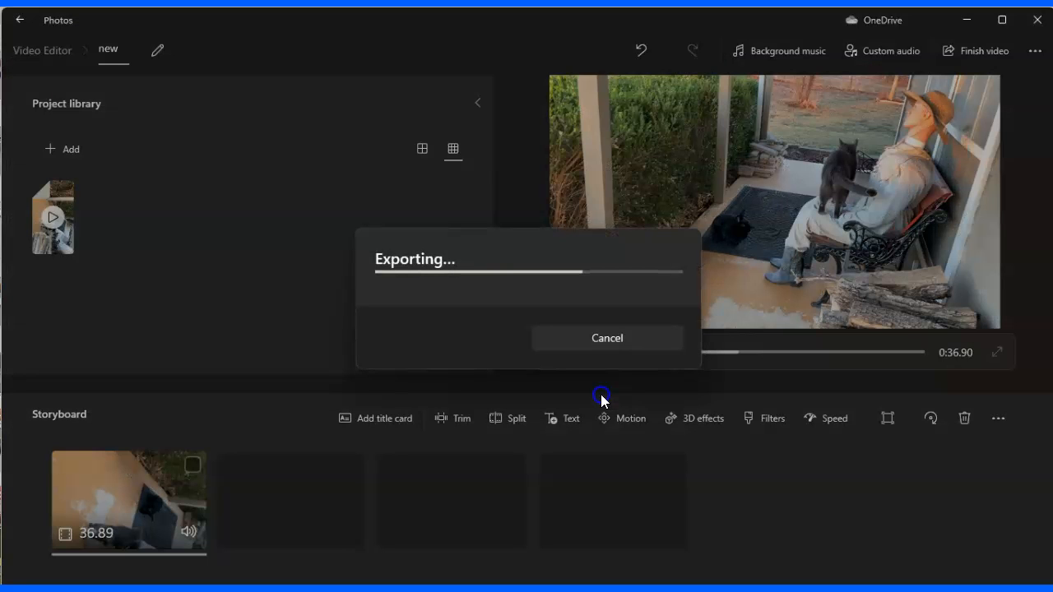
left_click(607, 338)
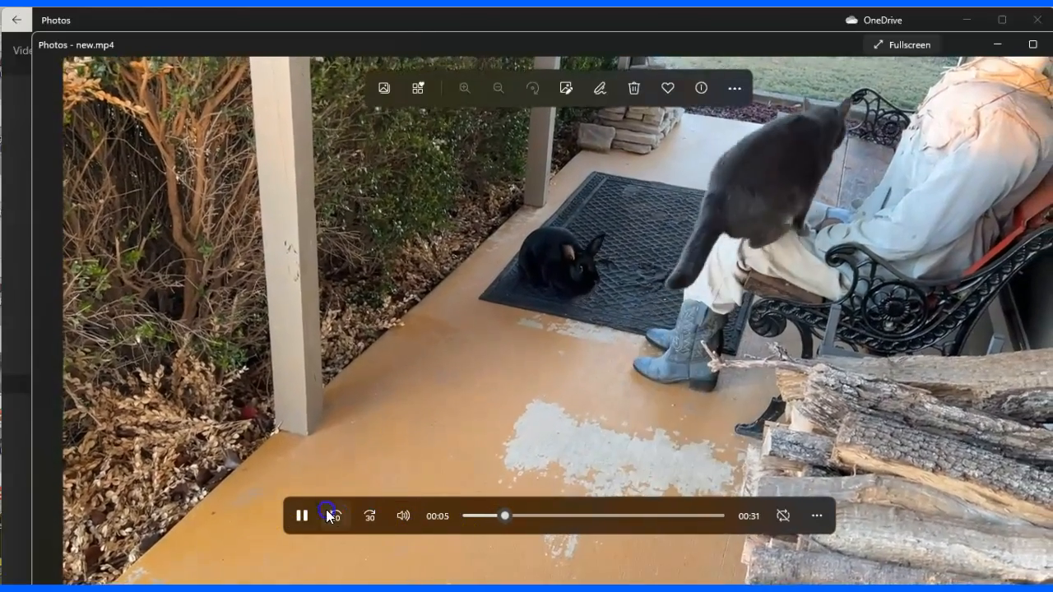
Pause the exported new.mp4 after confirming it plays upright in landscape
left_click(301, 516)
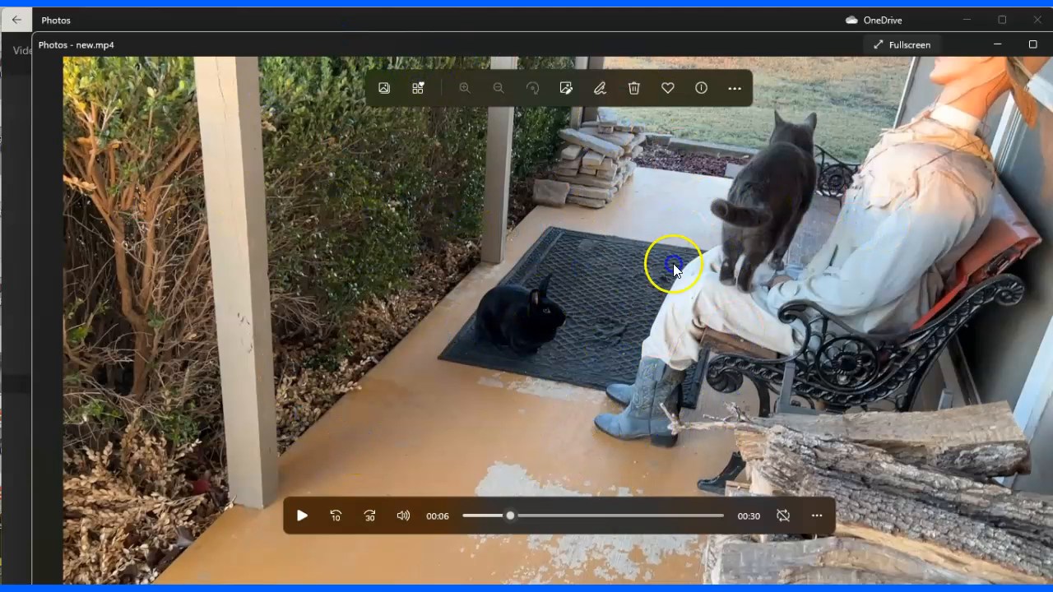
mouse_move(139, 102)
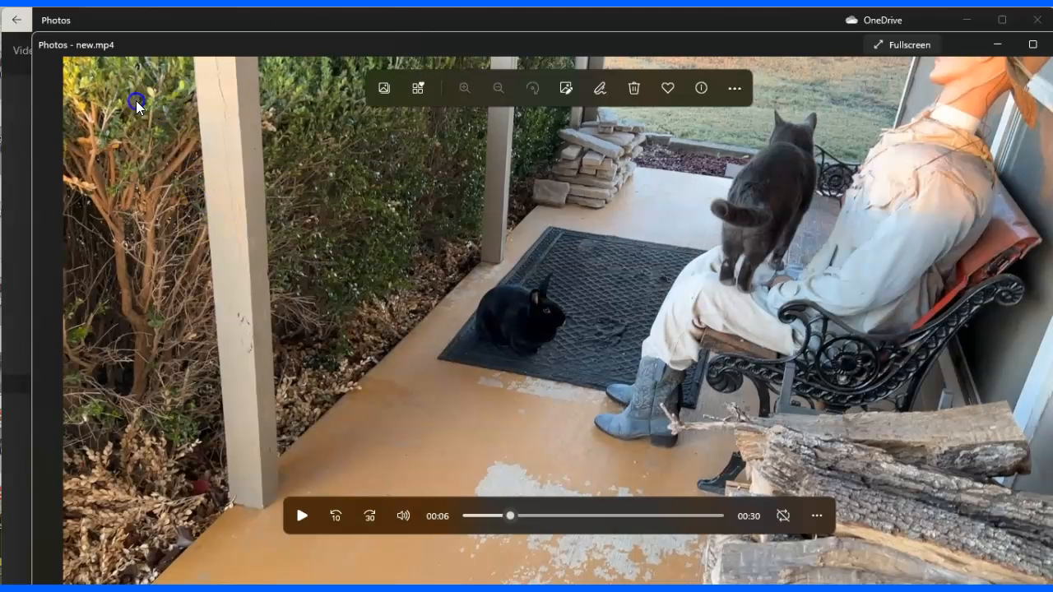